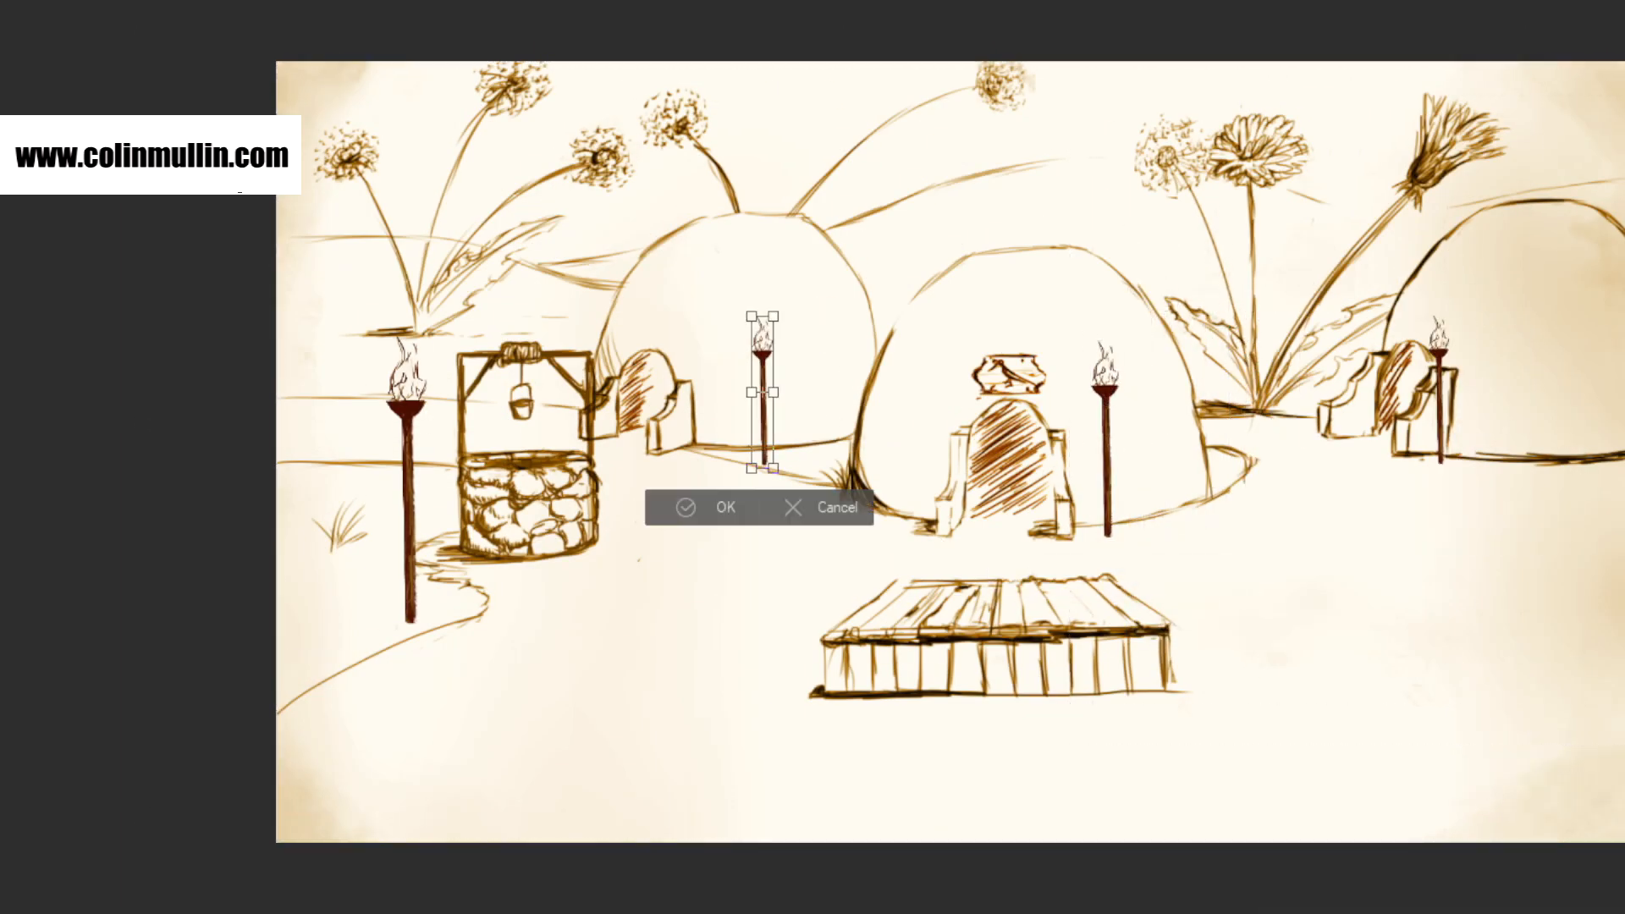
Confirm the resized small torch's placement with OK.
left_click(709, 507)
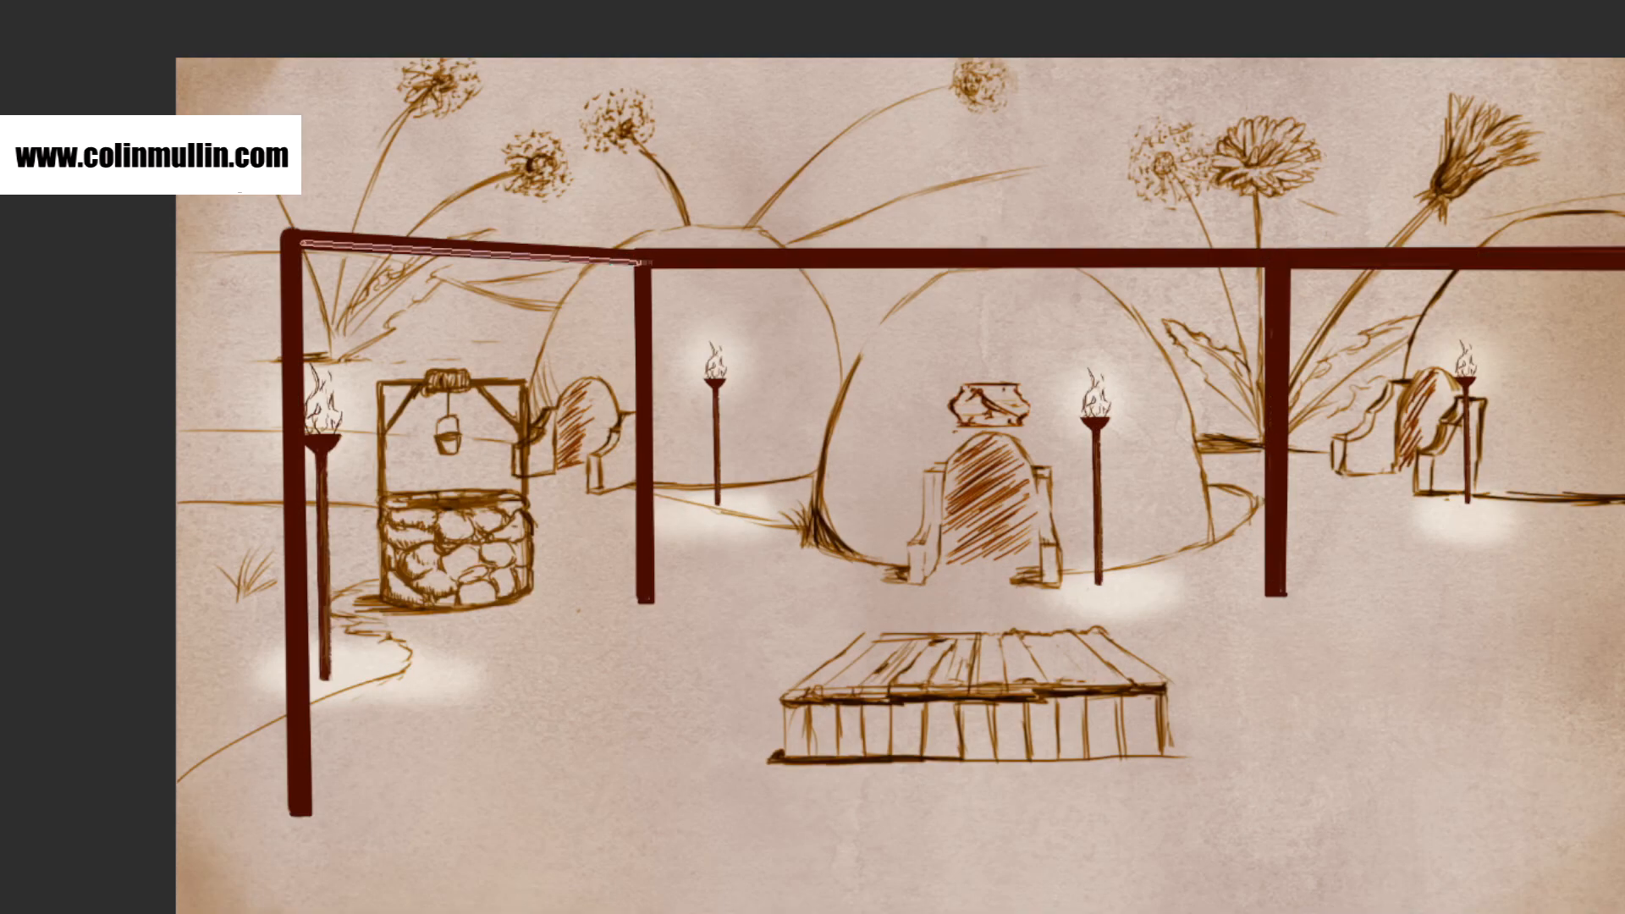